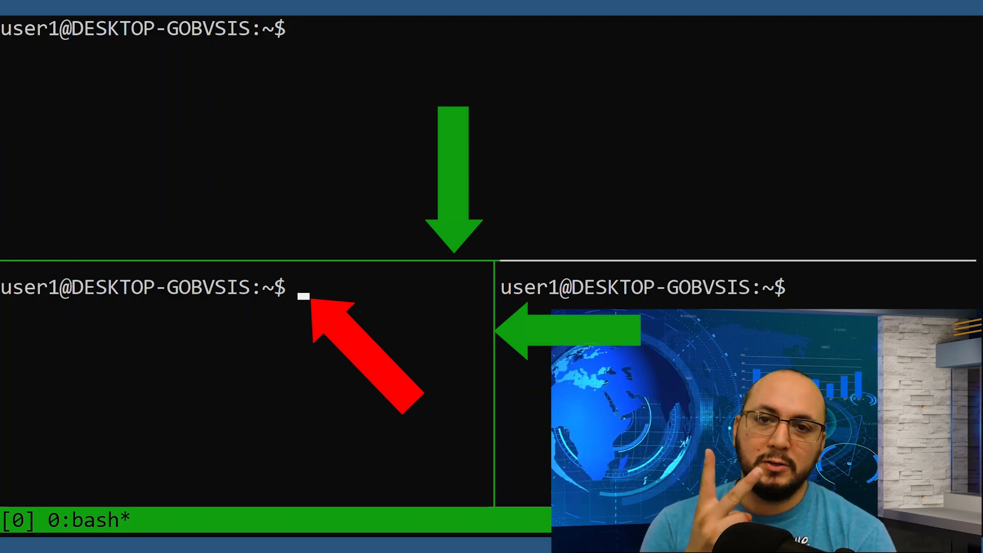
Step: Start entering a global window-style set command at the tmux command prompt
type(":set -g window-style")
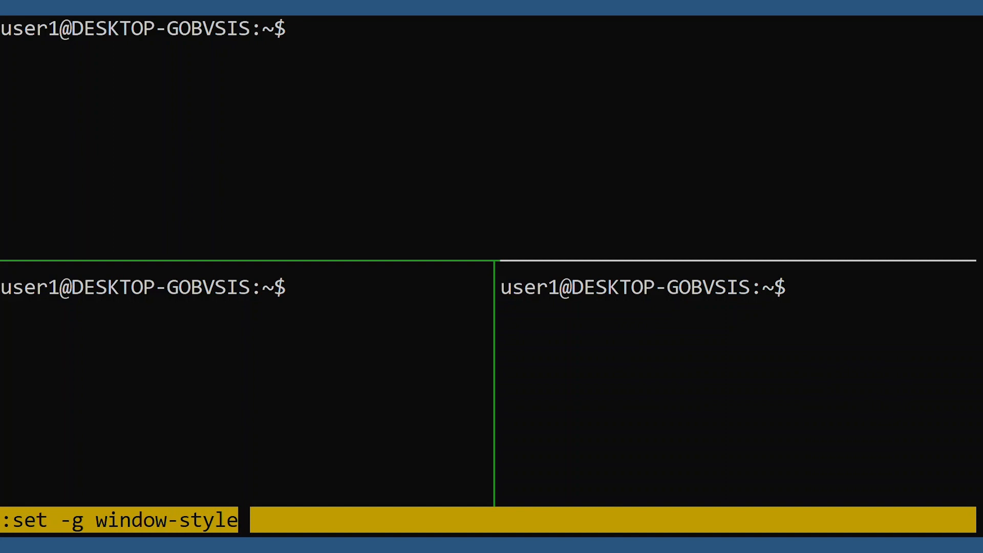
Step: Set window-style bg='#212121' for panes and window-active-style bg=black for the active pane
type("bg='#21")
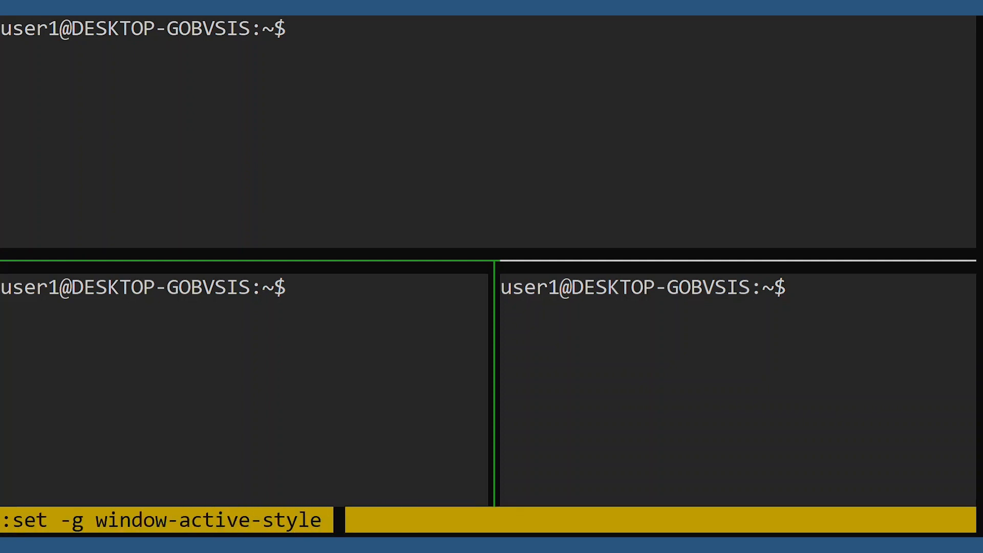
type("bg=black")
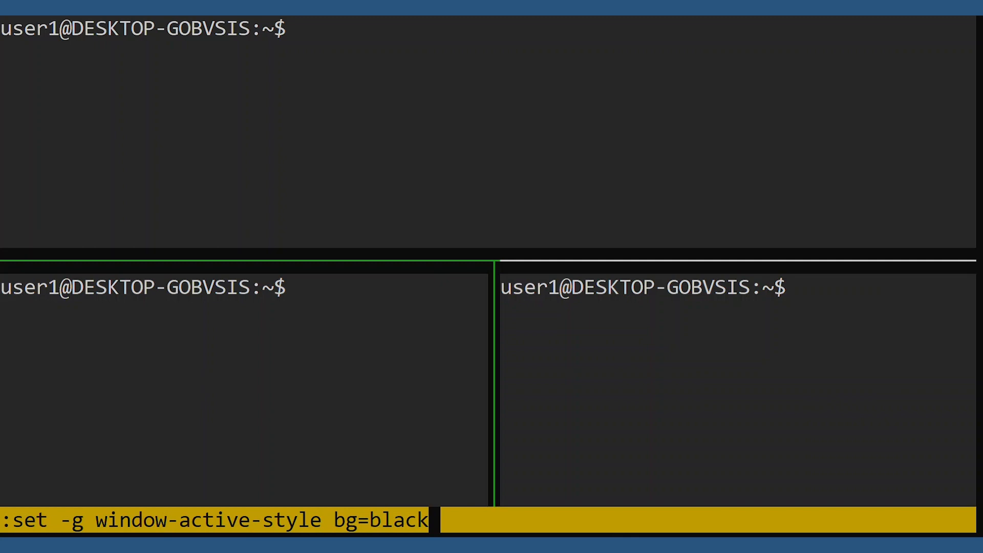
key("Return")
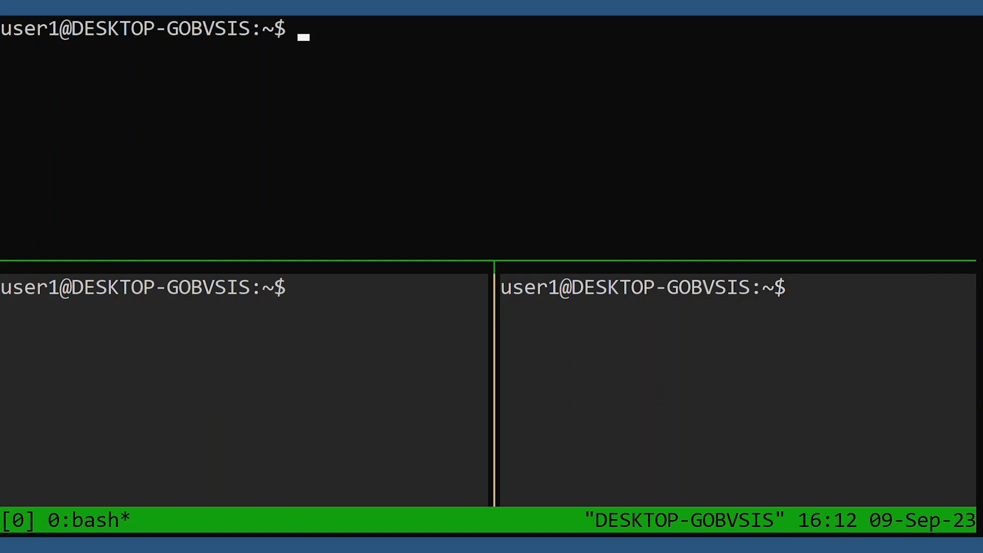
Step: Create a second window with neww and split it into two stacked panes
type("neww")
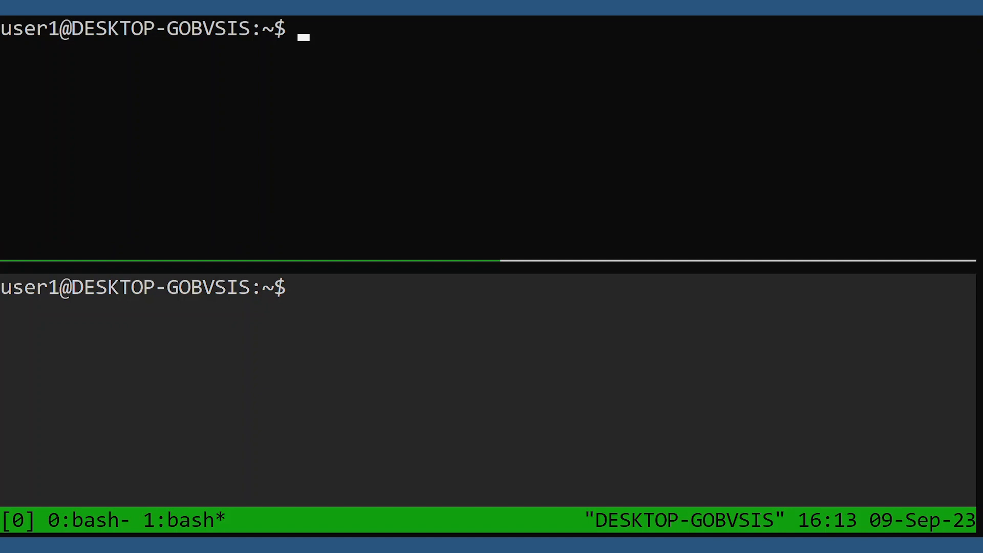
Step: Add the window-style bg='#212121' and window-active-style bg=black lines to ~/.tmux.conf in vim and save
type("vim ~/.tmux.conf")
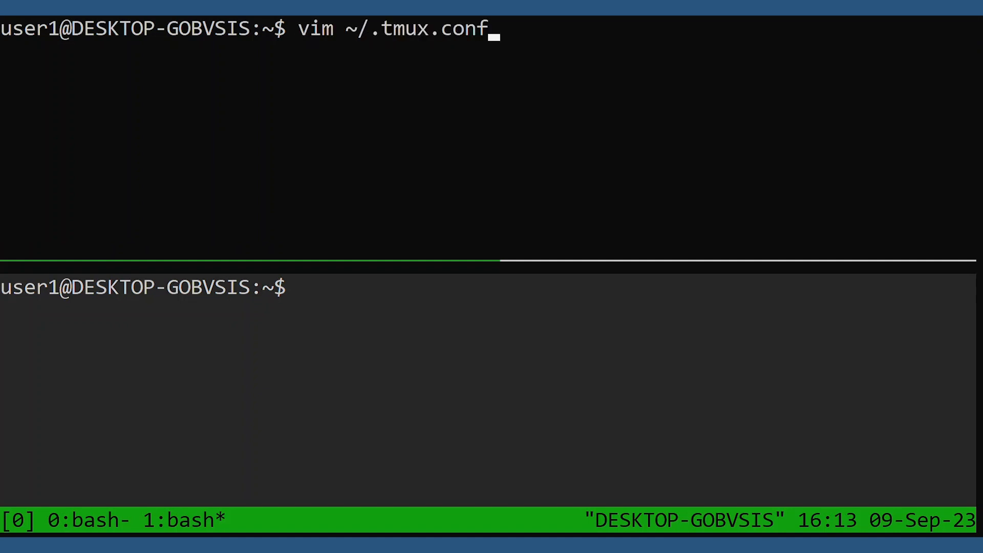
key("Return")
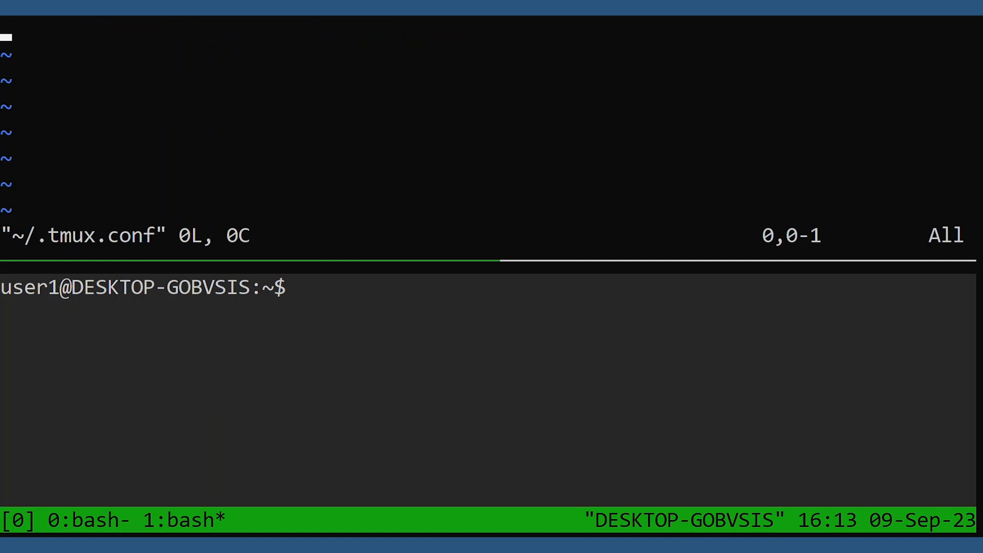
key("i")
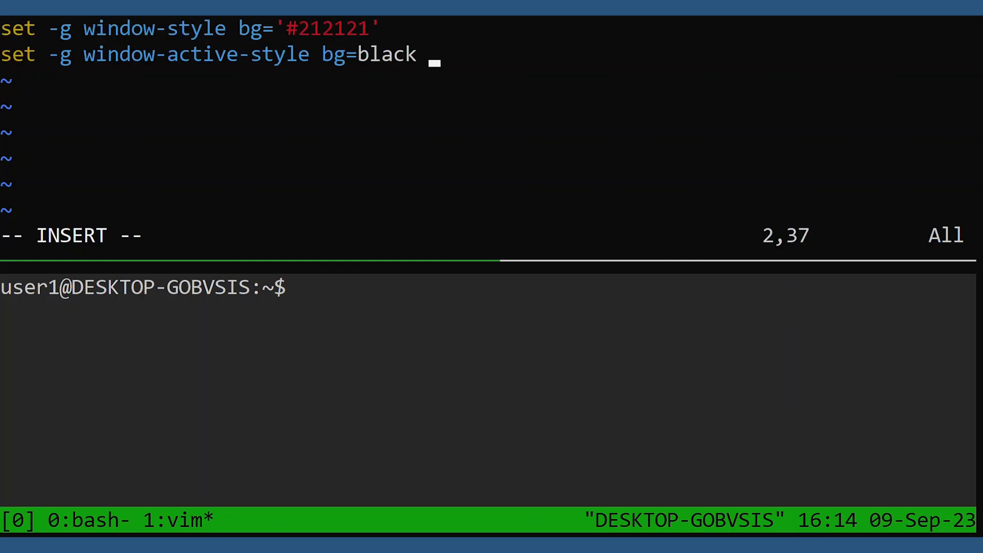
type(":wq")
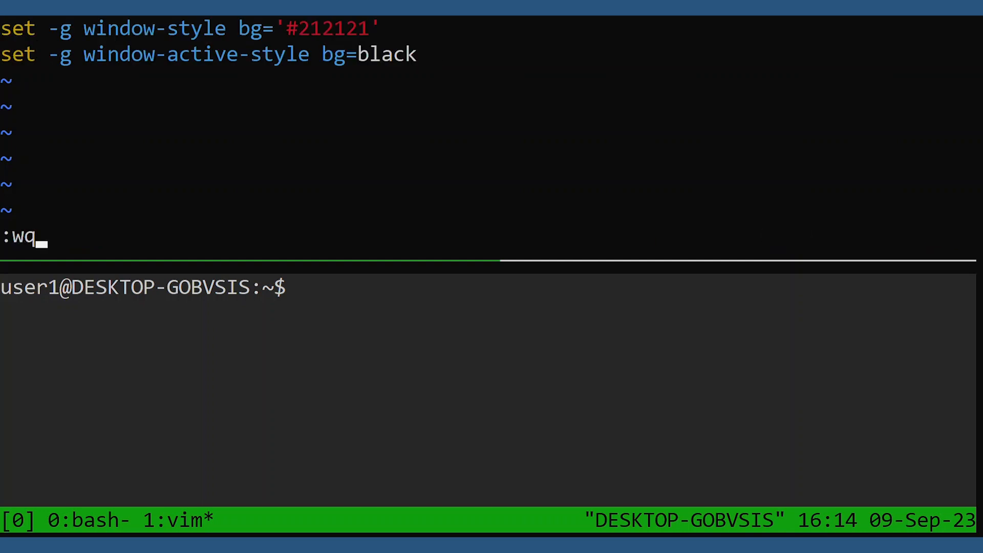
key("Return")
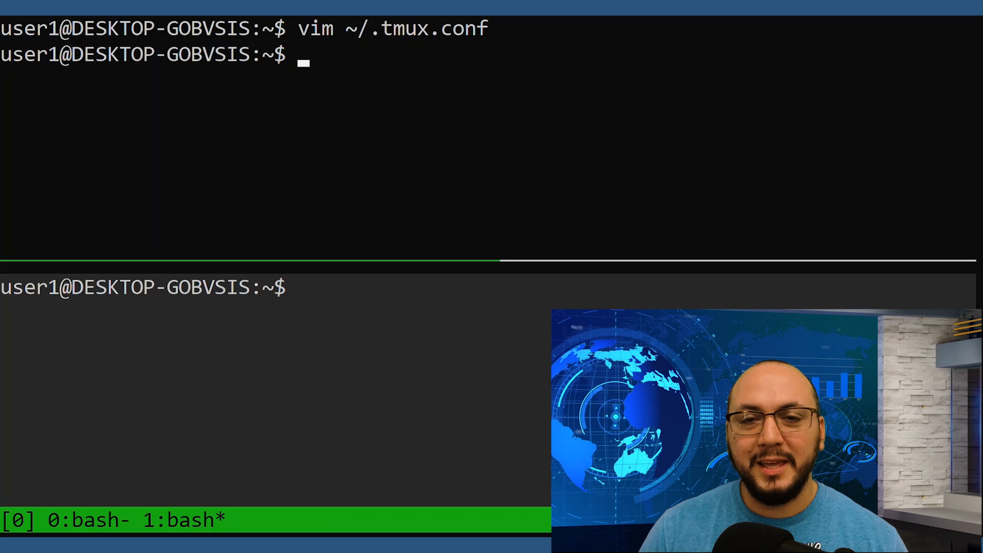